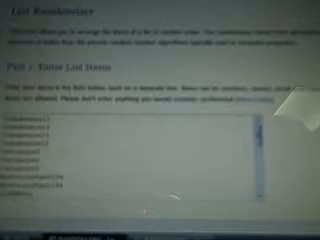
pyautogui.scroll(-3)
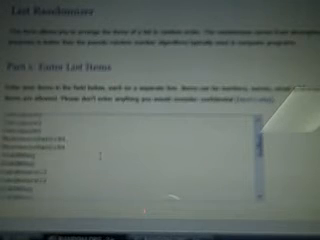
pyautogui.scroll(-3)
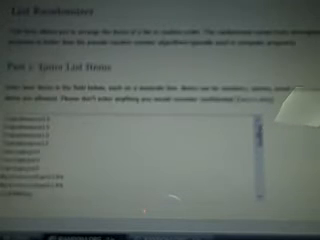
pyautogui.scroll(-3)
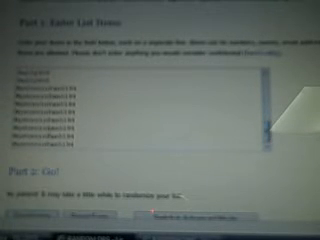
pyautogui.scroll(3)
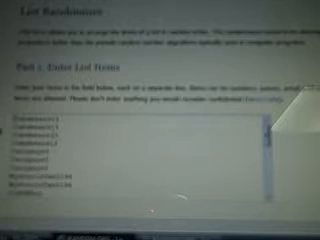
pyautogui.scroll(-3)
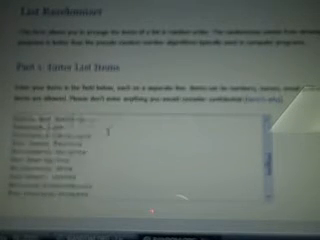
pyautogui.scroll(-3)
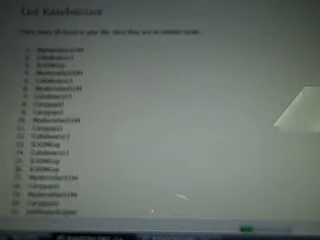
pyautogui.scroll(-3)
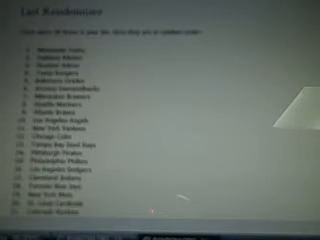
pyautogui.scroll(-3)
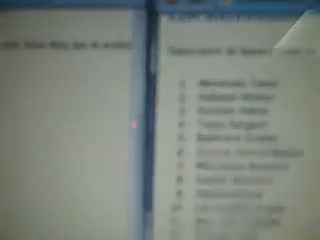
pyautogui.scroll(-3)
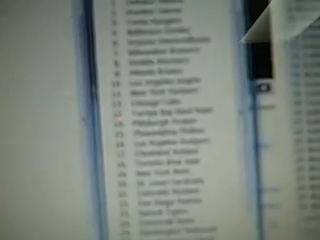
pyautogui.scroll(-3)
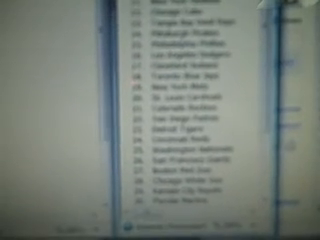